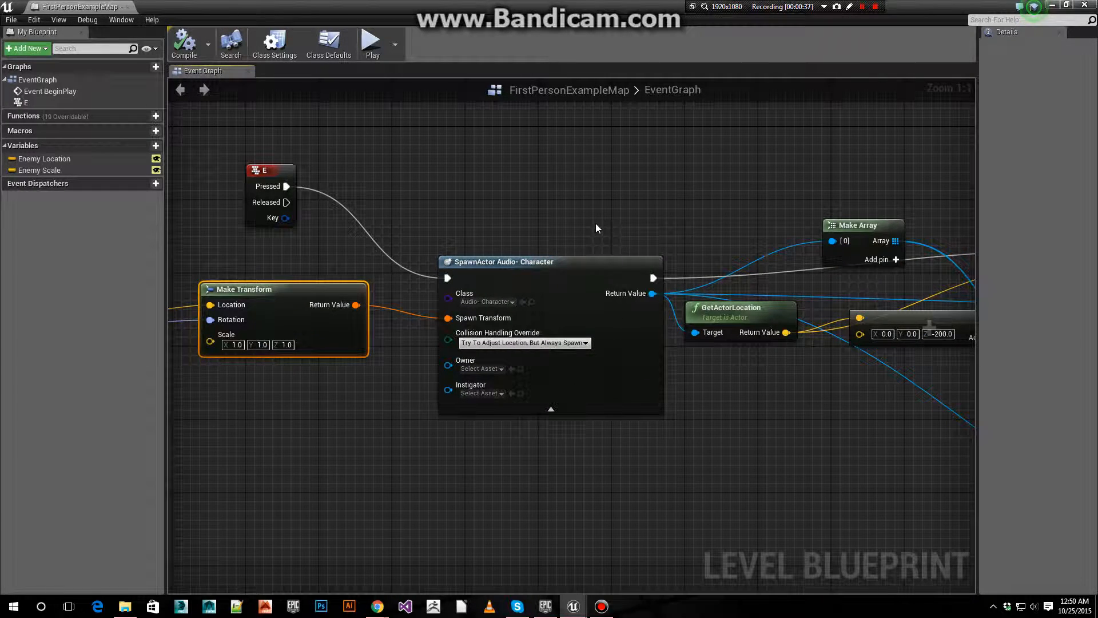
mouse_move(553, 271)
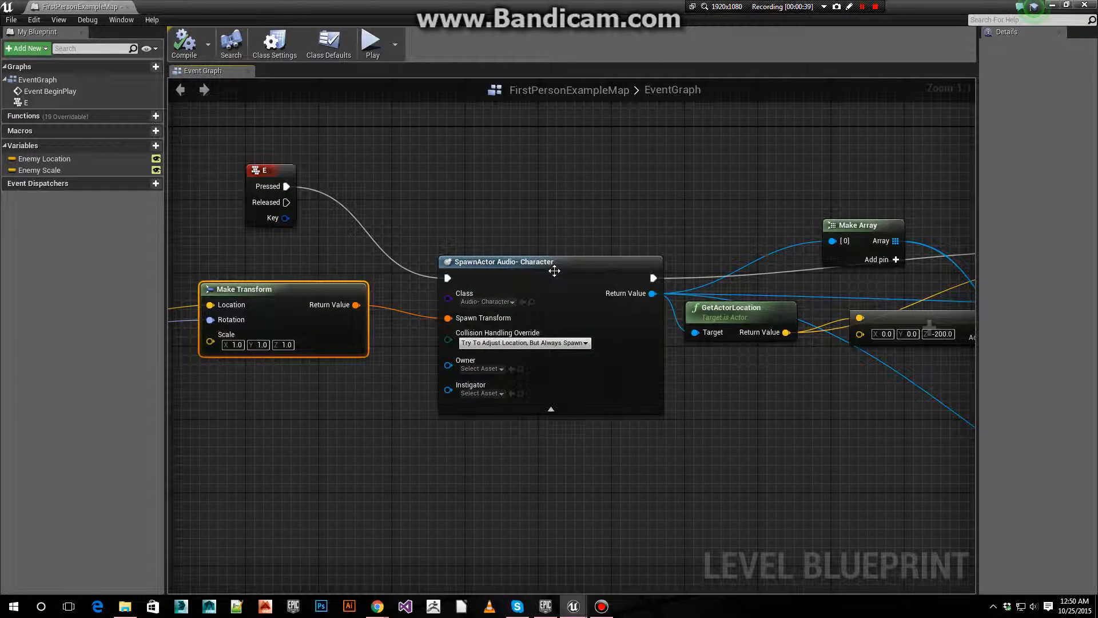
Select the SpawnActor node and reveal Make Transform, the vector add and RotateVector feeding it
click(550, 261)
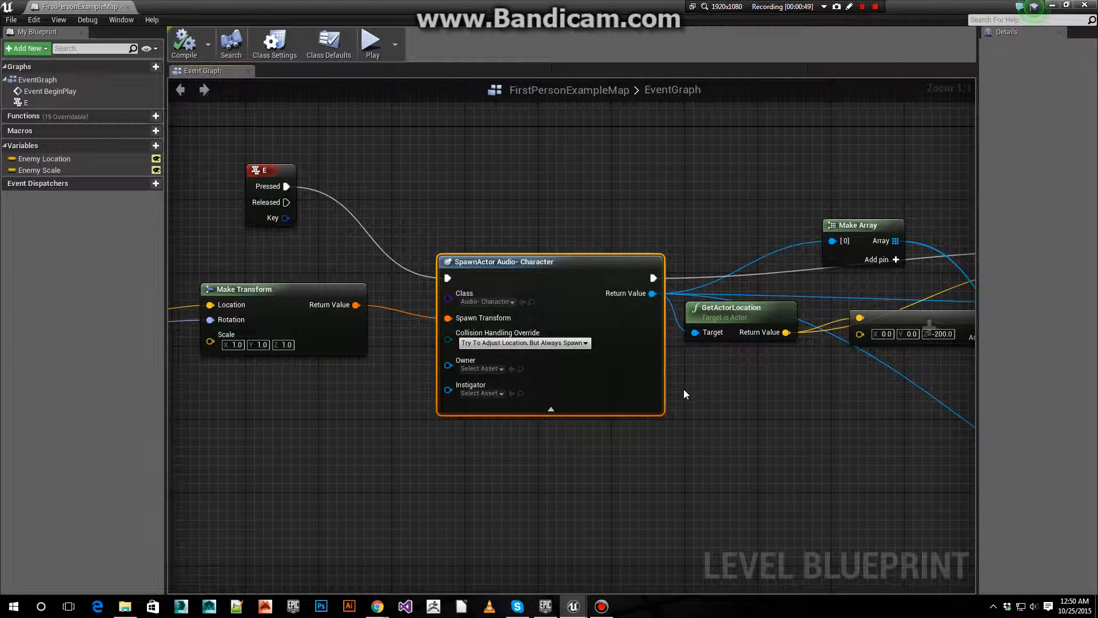
mouse_move(556, 357)
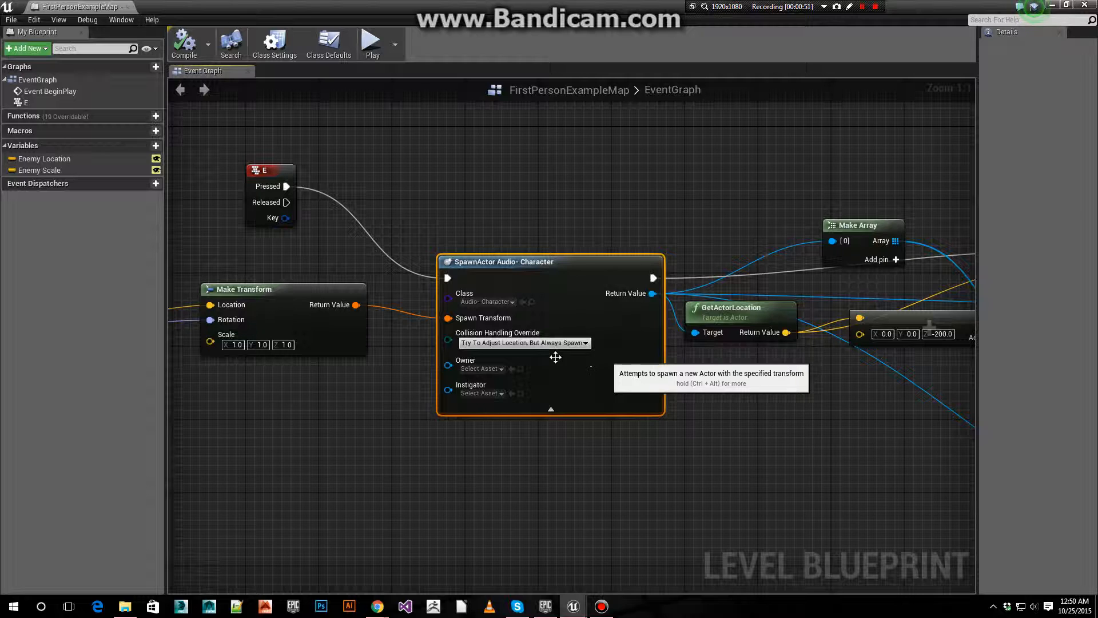
click(523, 342)
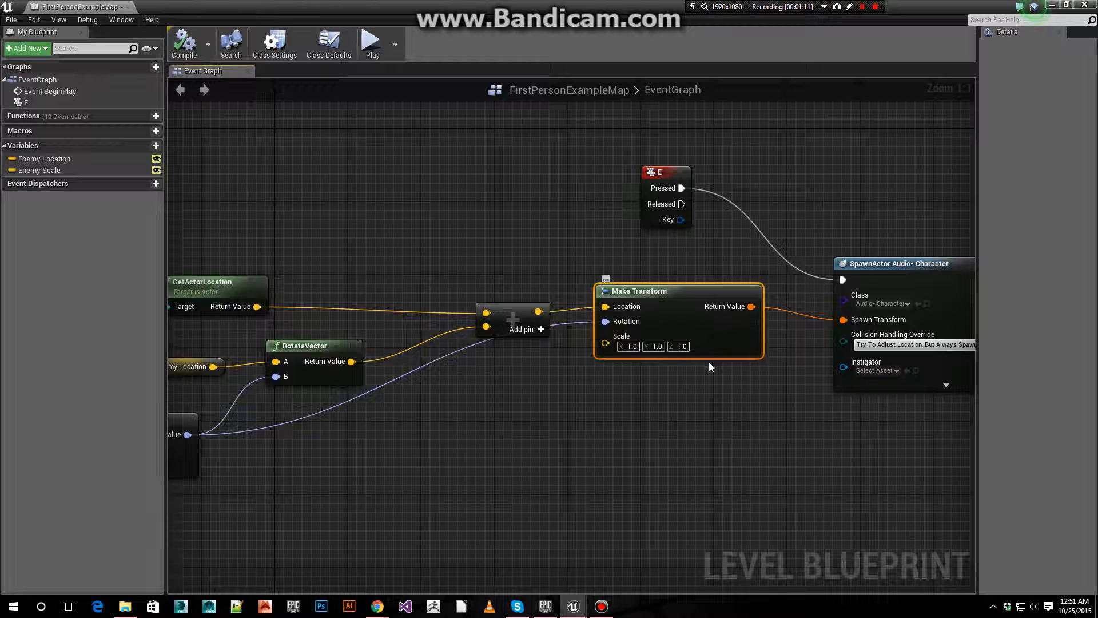
mouse_move(606, 342)
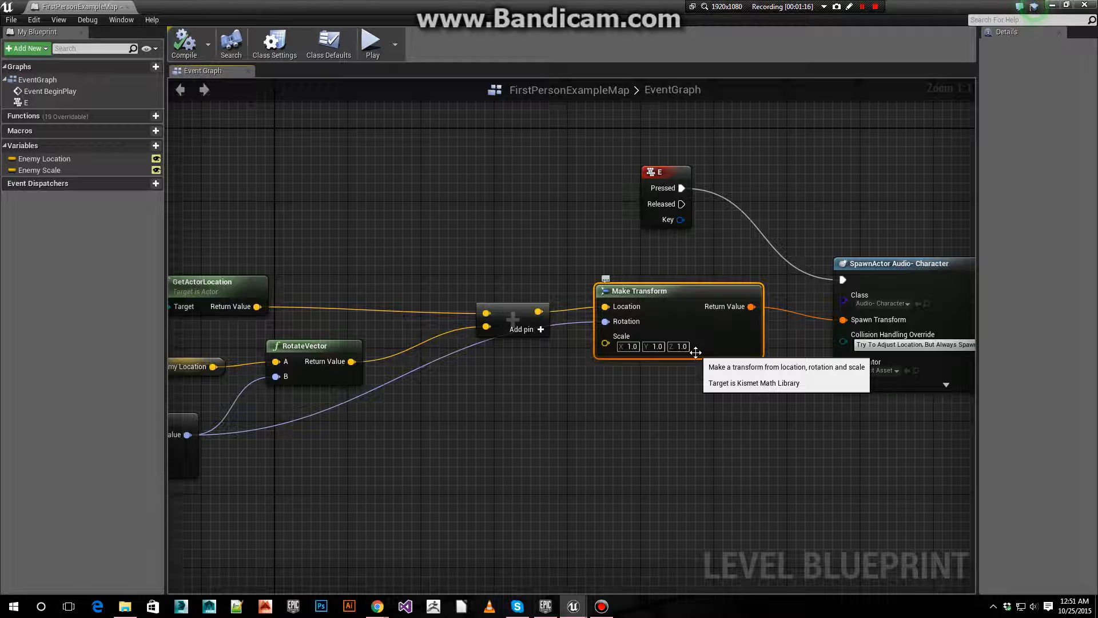
mouse_move(578, 448)
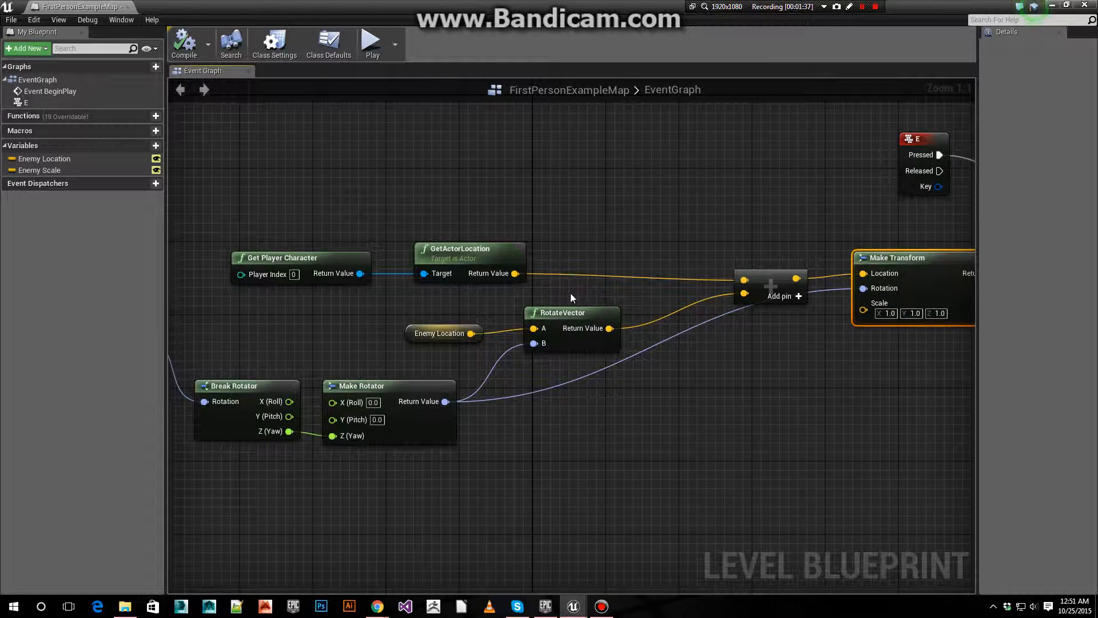
mouse_move(506, 263)
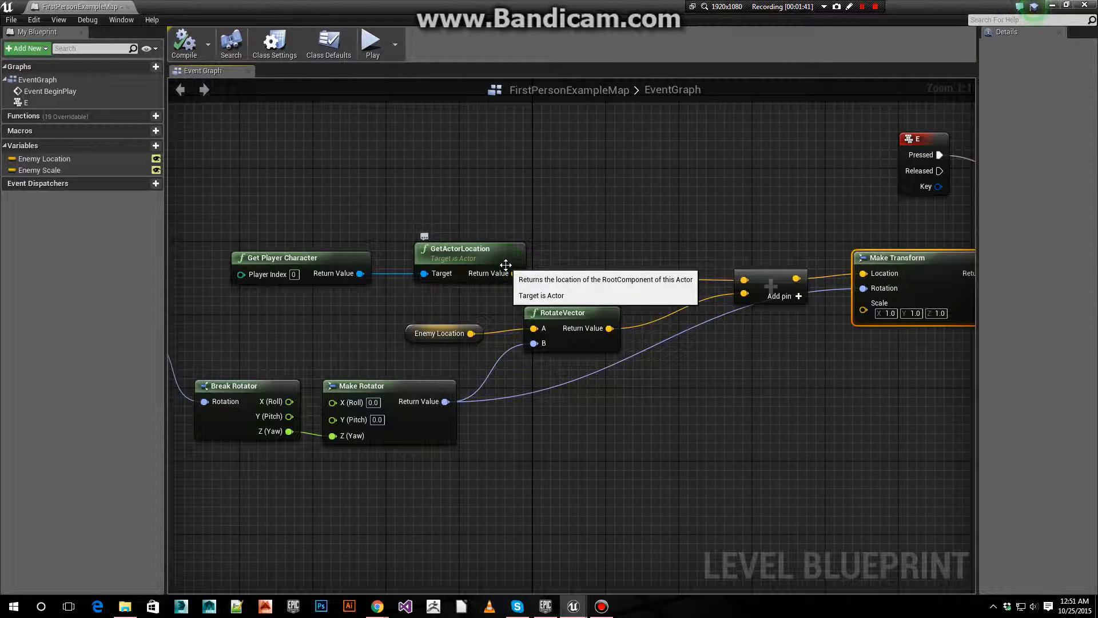
mouse_move(700, 431)
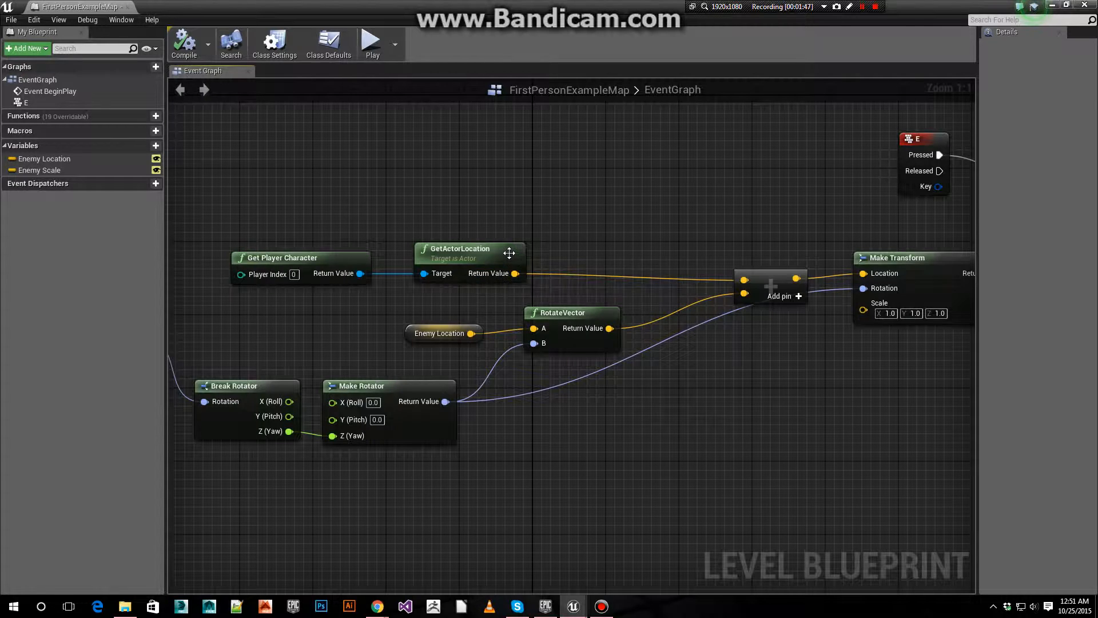
Select the player's GetActorLocation node linked to Get Player Character
click(283, 257)
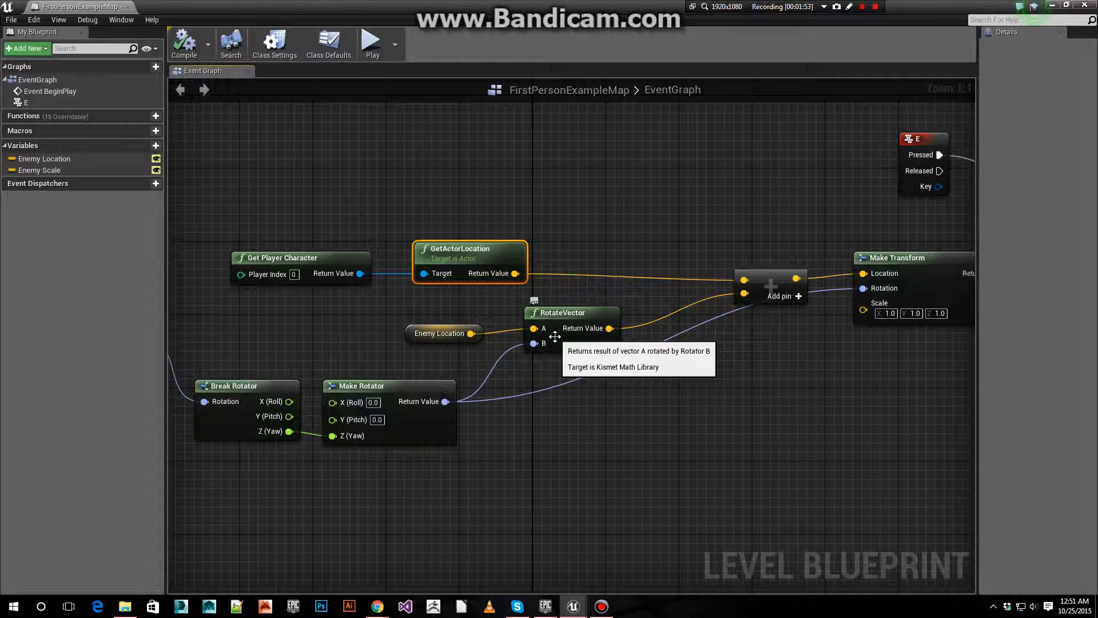
mouse_move(589, 432)
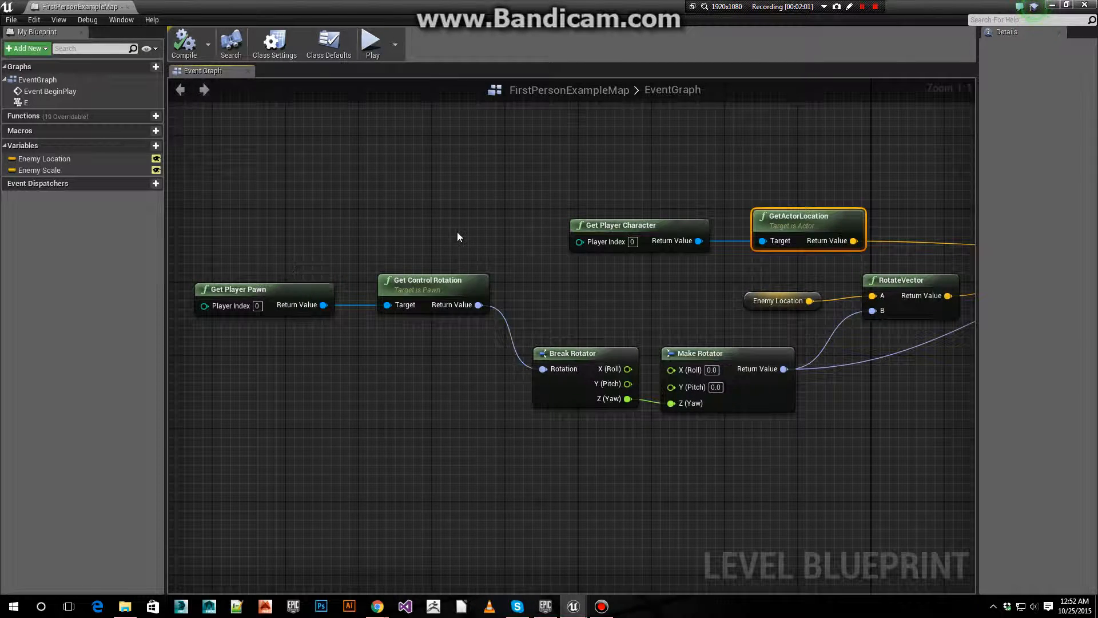
mouse_move(311, 375)
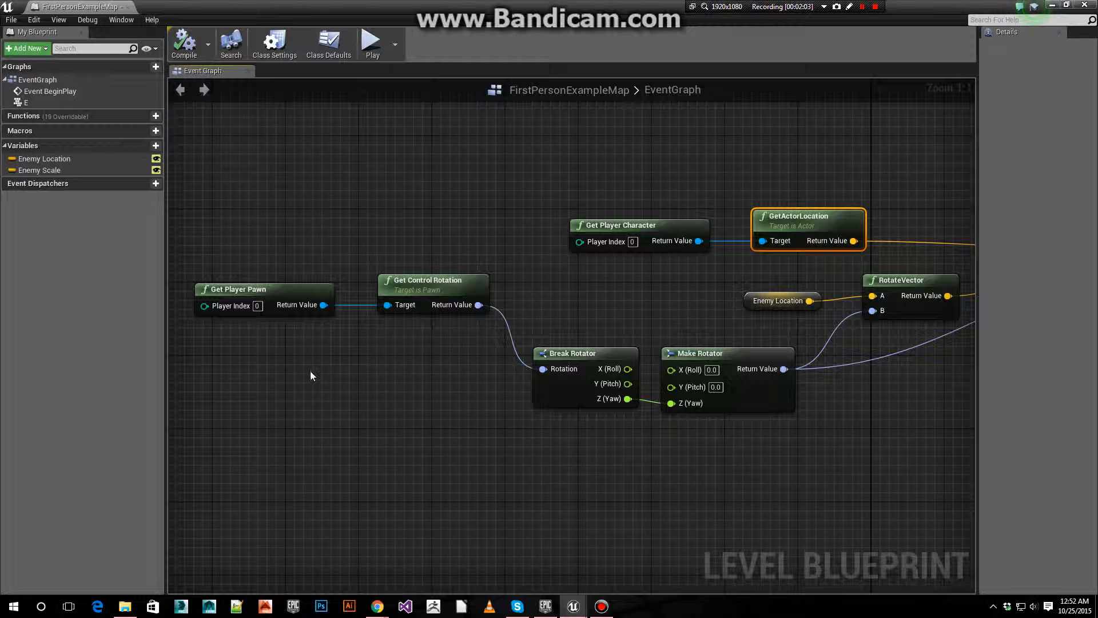
mouse_move(598, 294)
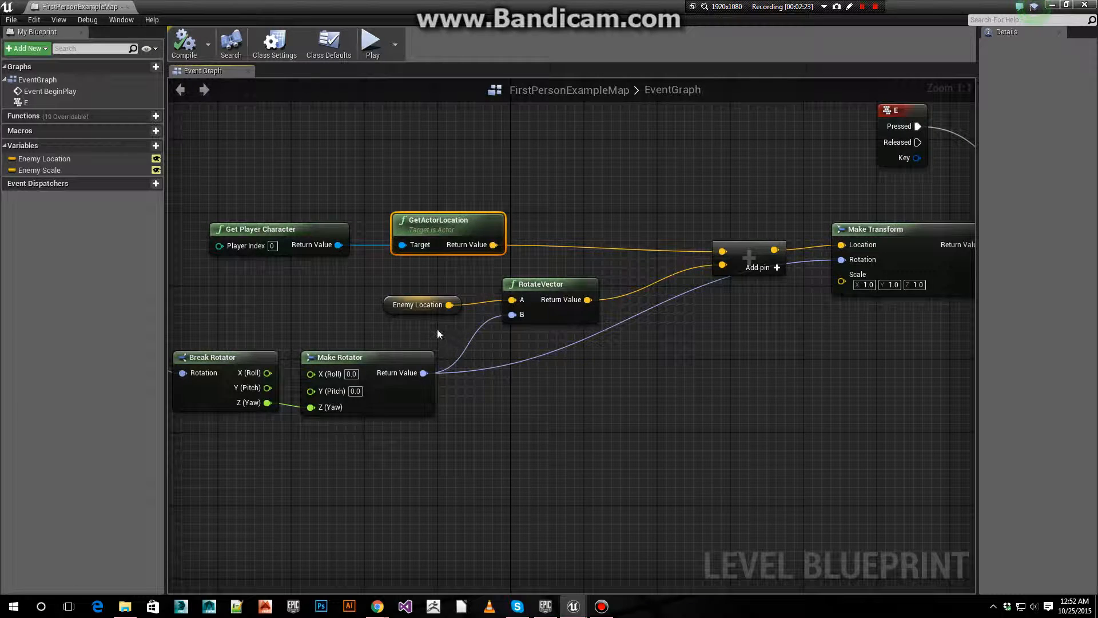
Select the Enemy Location vector variable to show its type and default value in Details
click(418, 304)
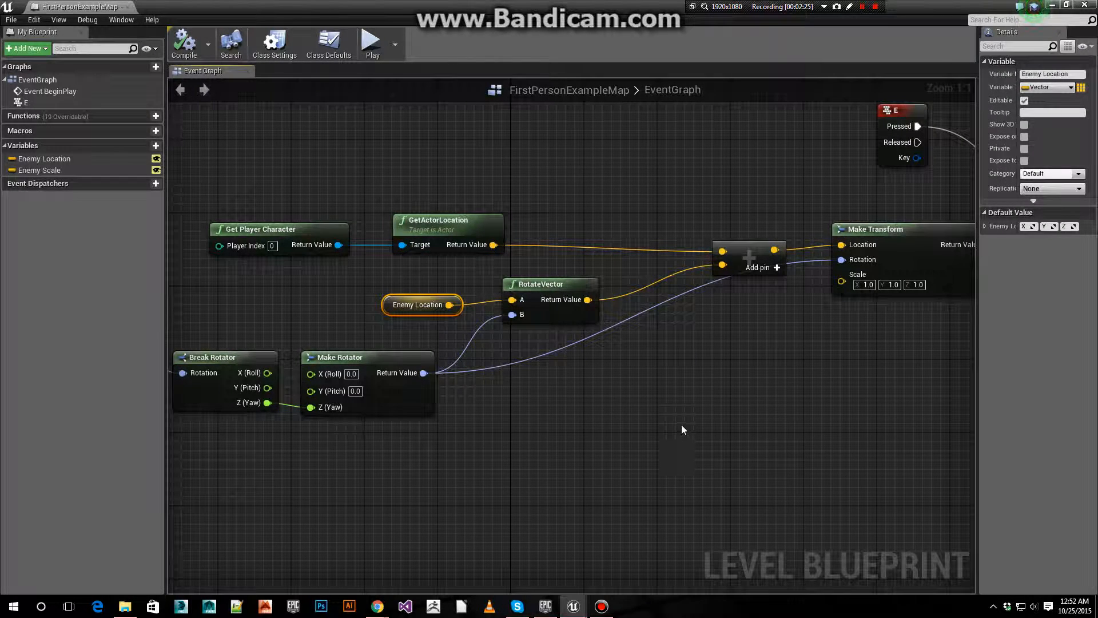
mouse_move(945, 272)
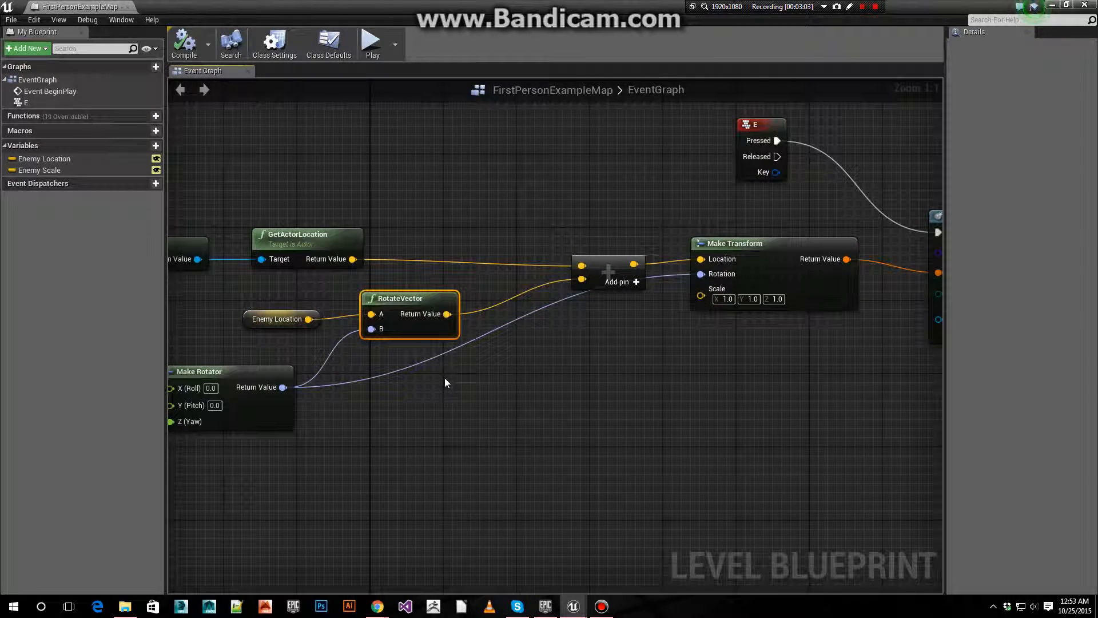
Pan the graph right toward Make Transform and the SpawnActor node, selecting RotateVector
drag(444, 383, 597, 403)
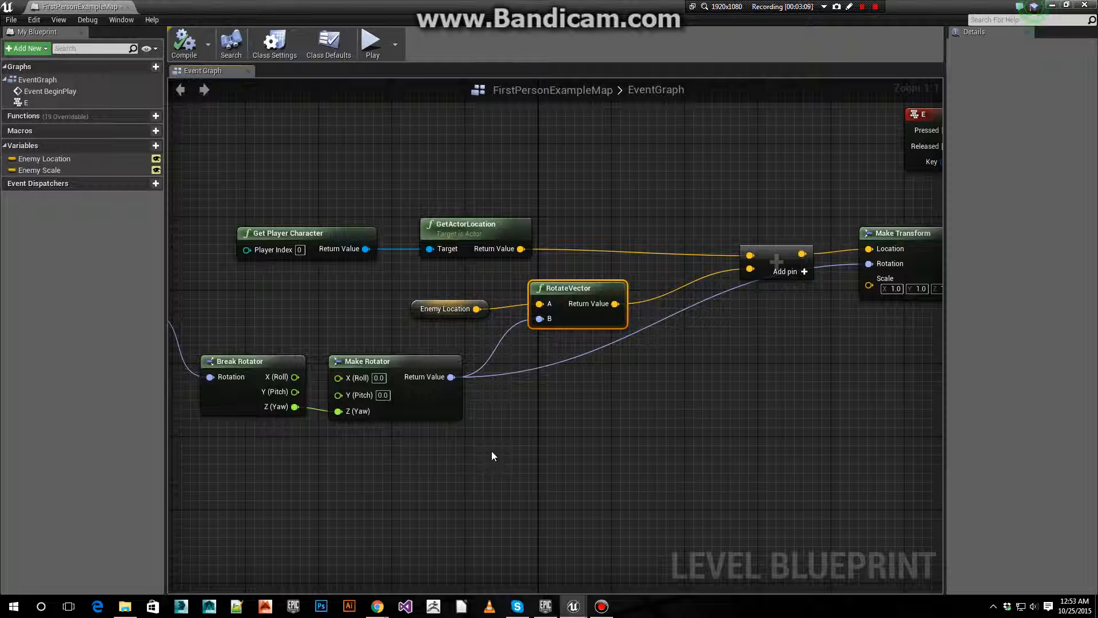
mouse_move(354, 411)
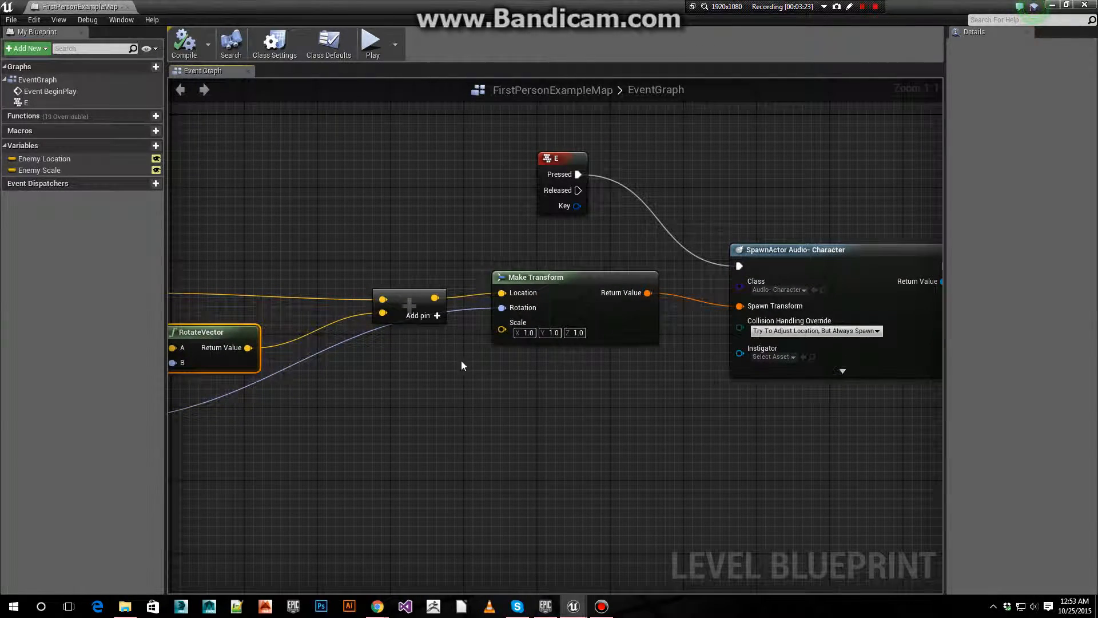
mouse_move(683, 346)
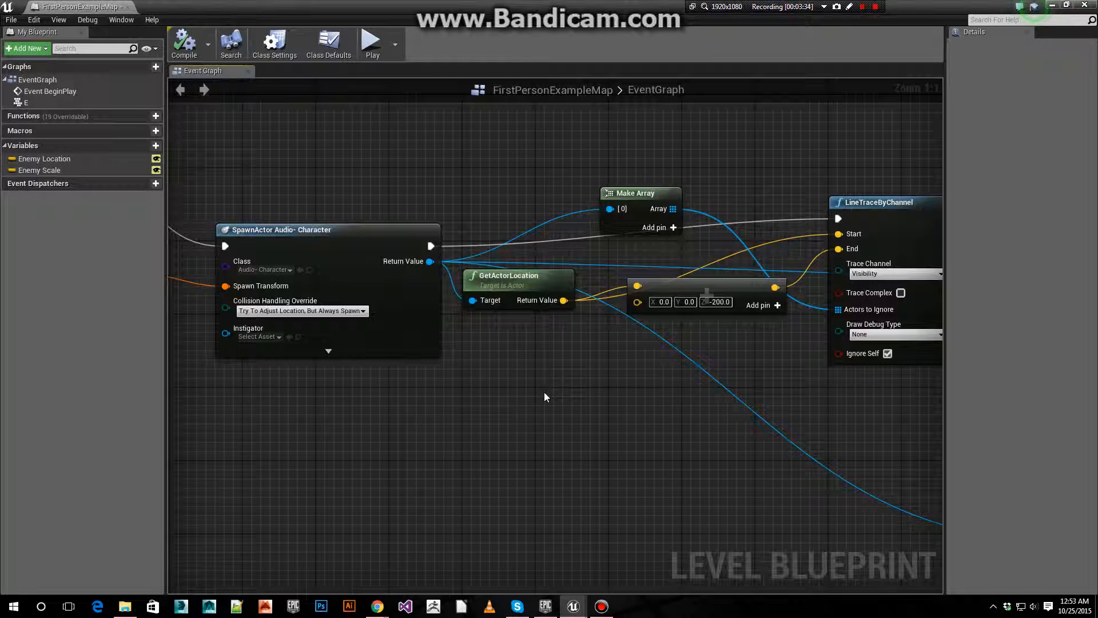
Pan right to LineTraceByChannel, Make Array and Break Hit Result setting the actor's height
drag(547, 397, 501, 418)
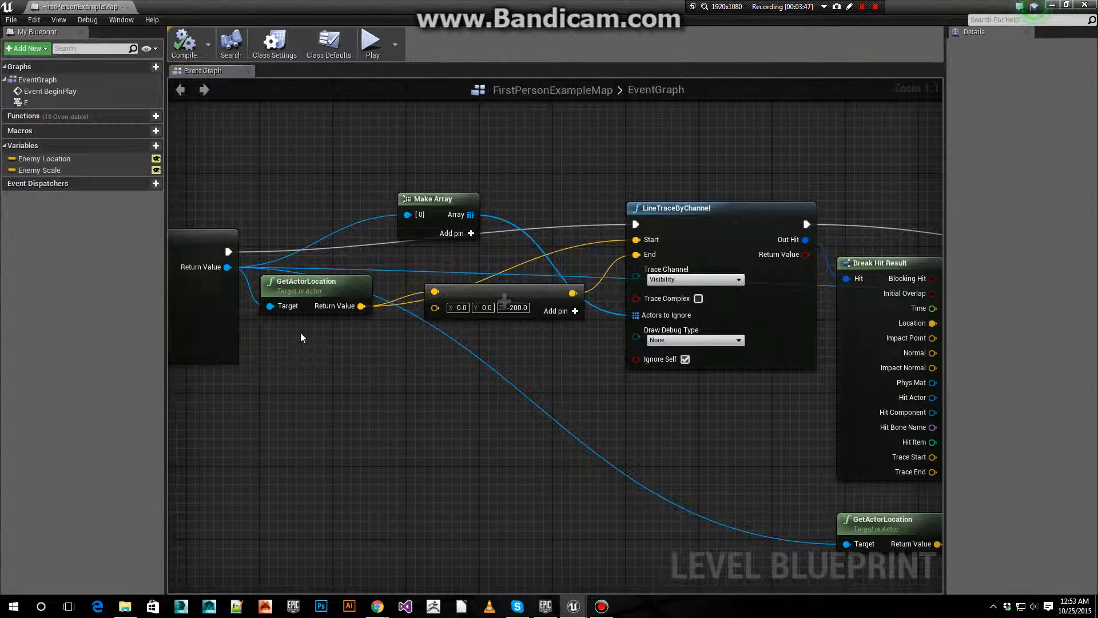
click(700, 207)
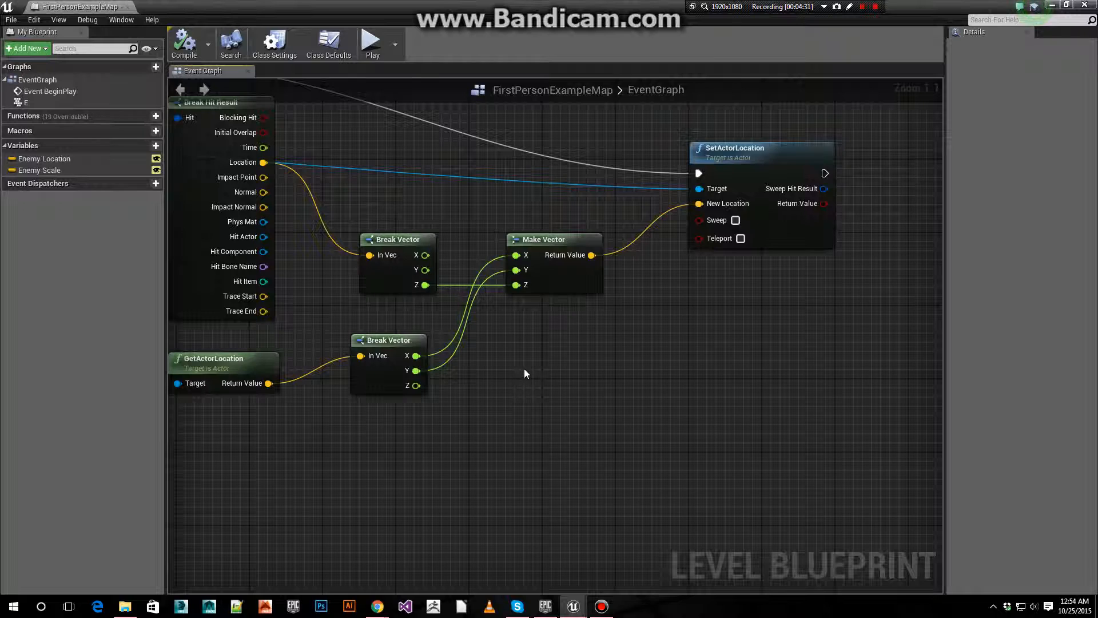
mouse_move(548, 277)
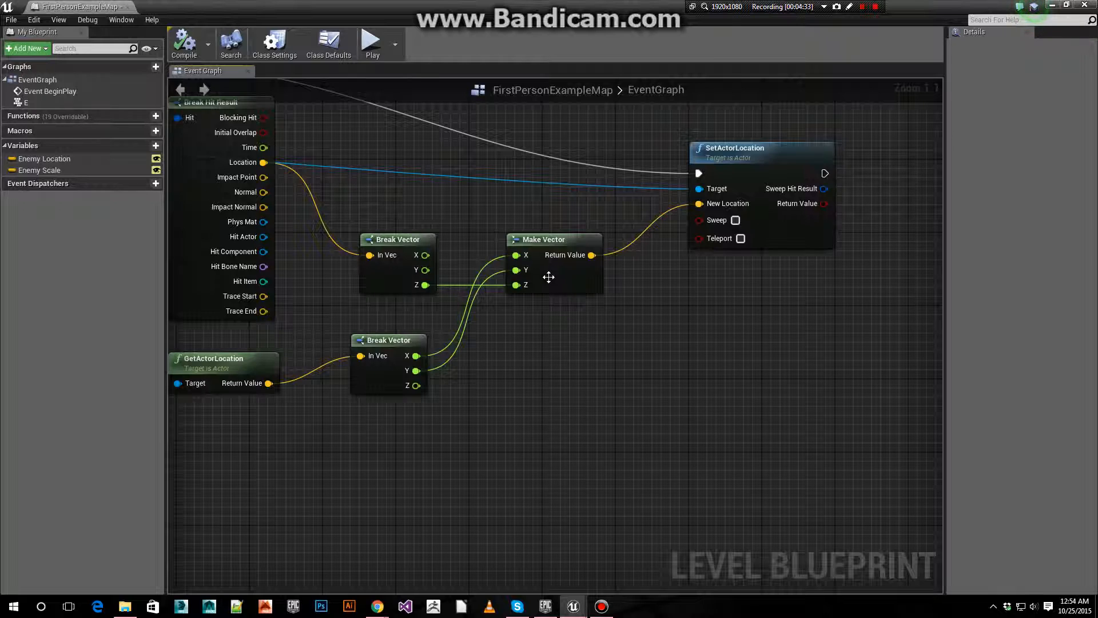